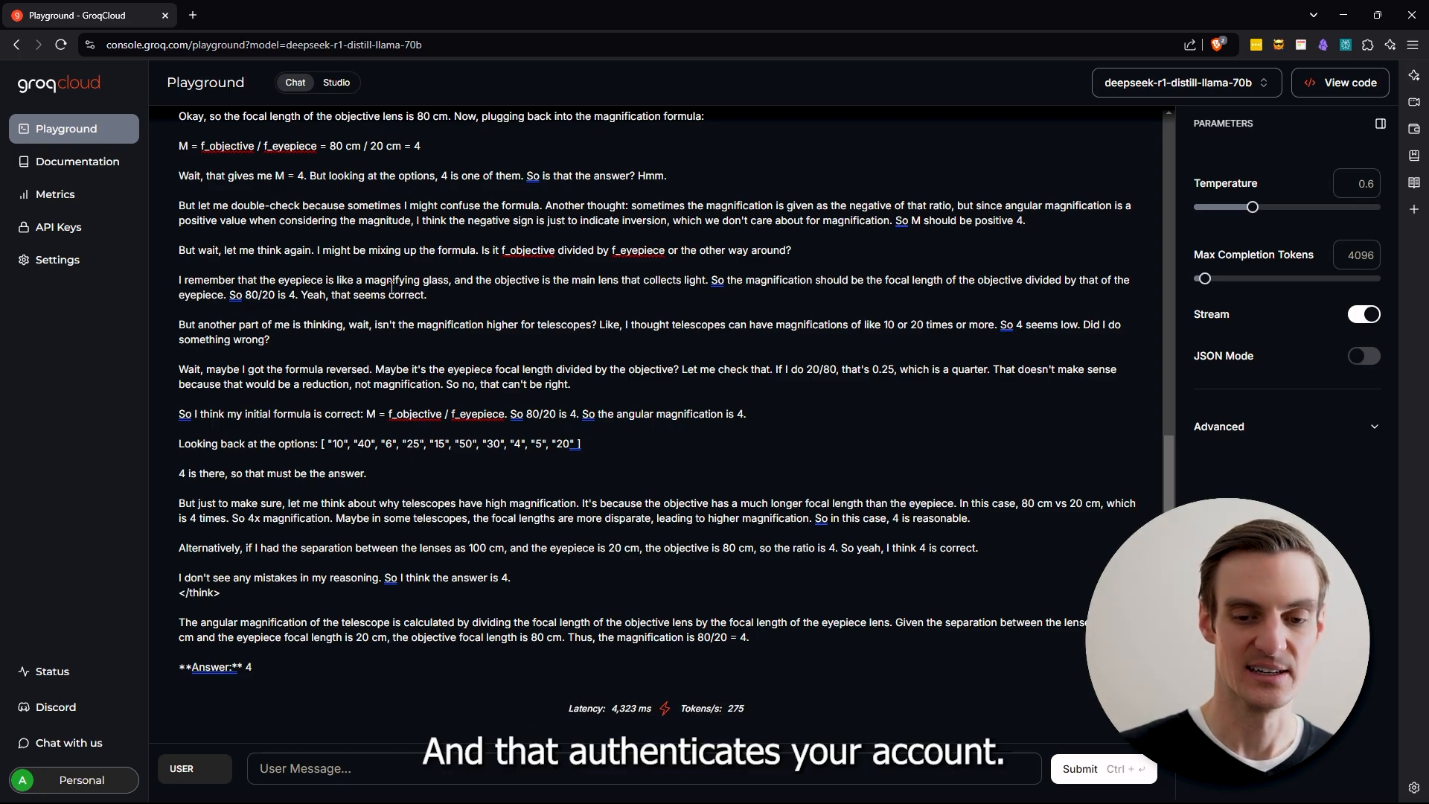
Show the GroqCloud API Keys page listing the three existing keys.
click(58, 226)
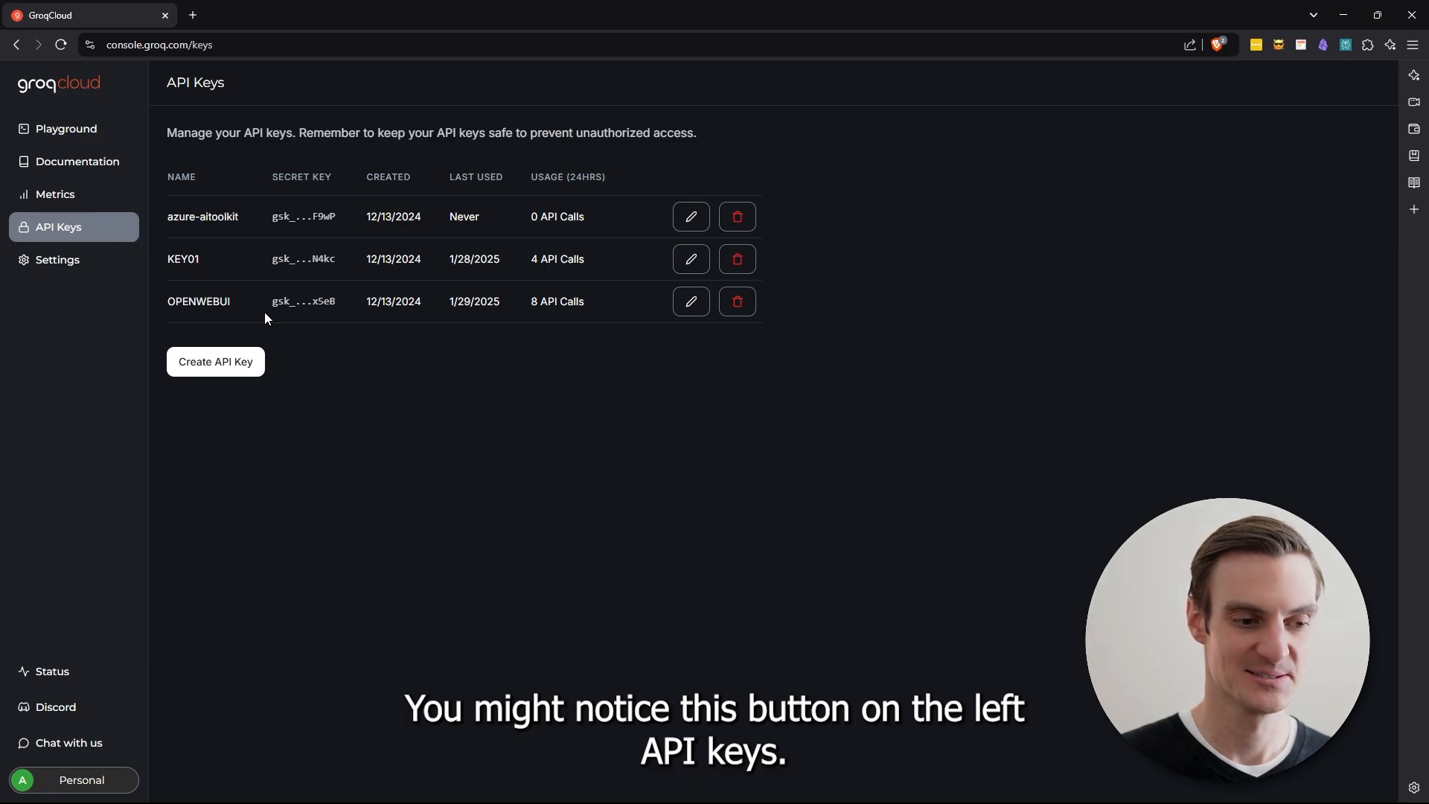
Start creating a new GroqCloud API key and focus its display name field.
click(214, 361)
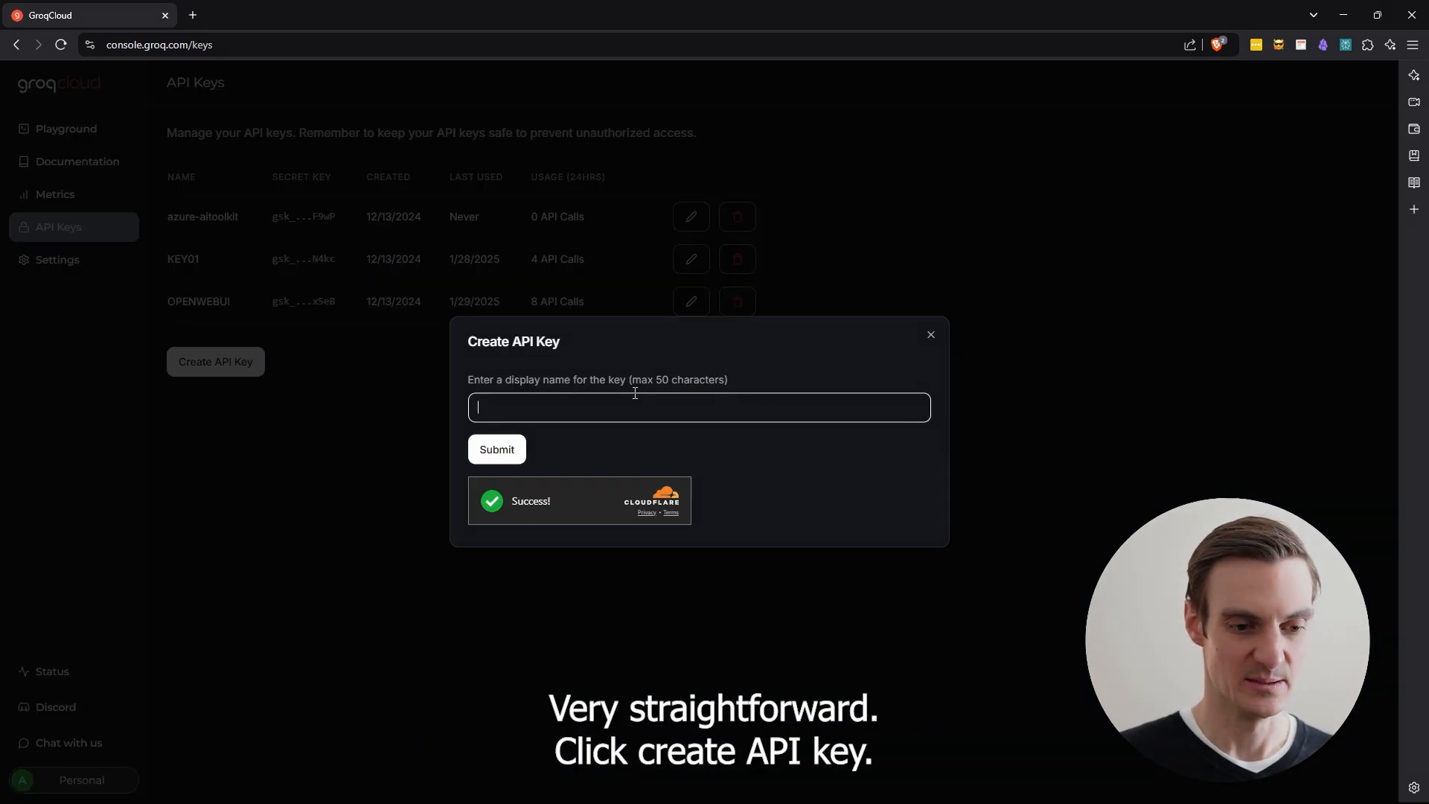
click(497, 449)
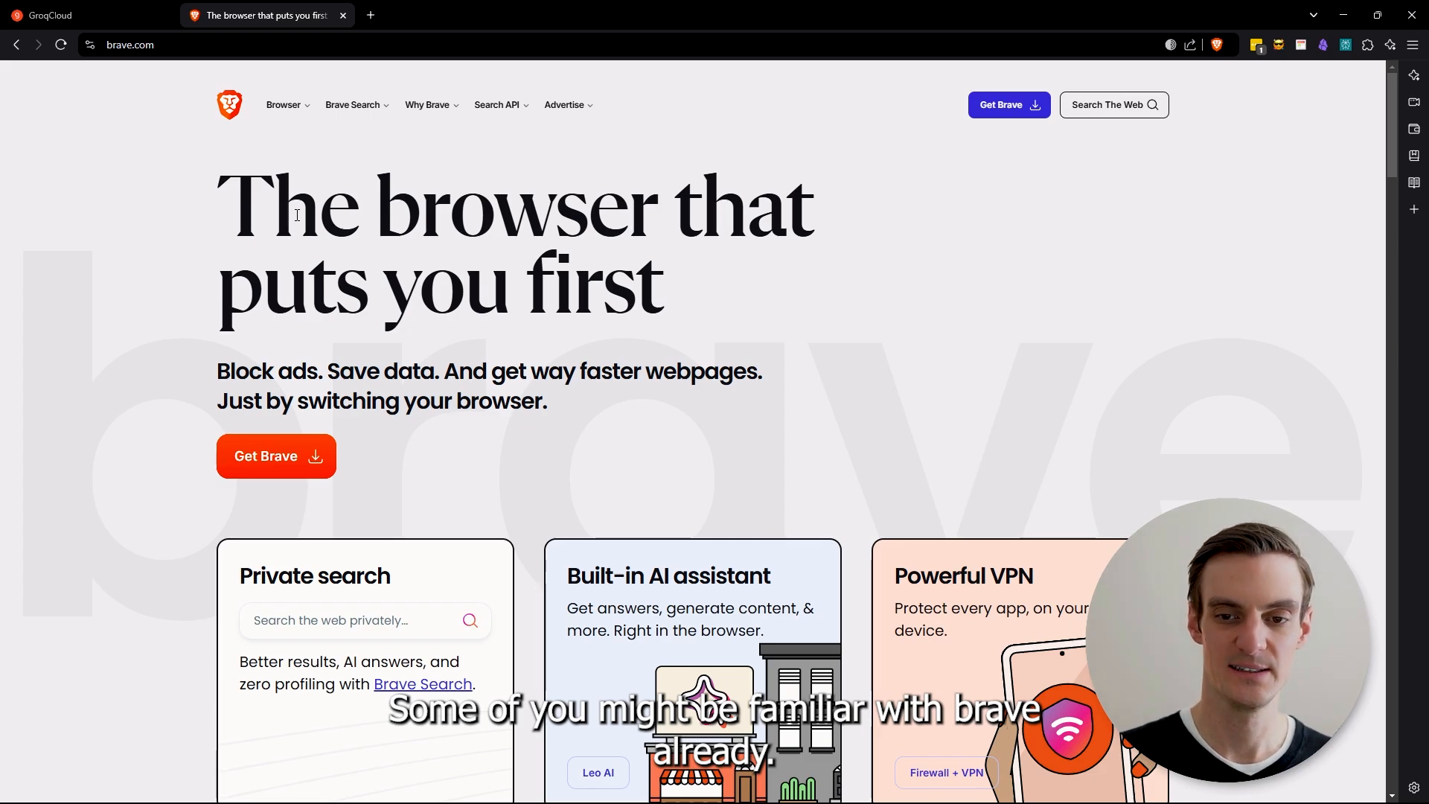
click(427, 105)
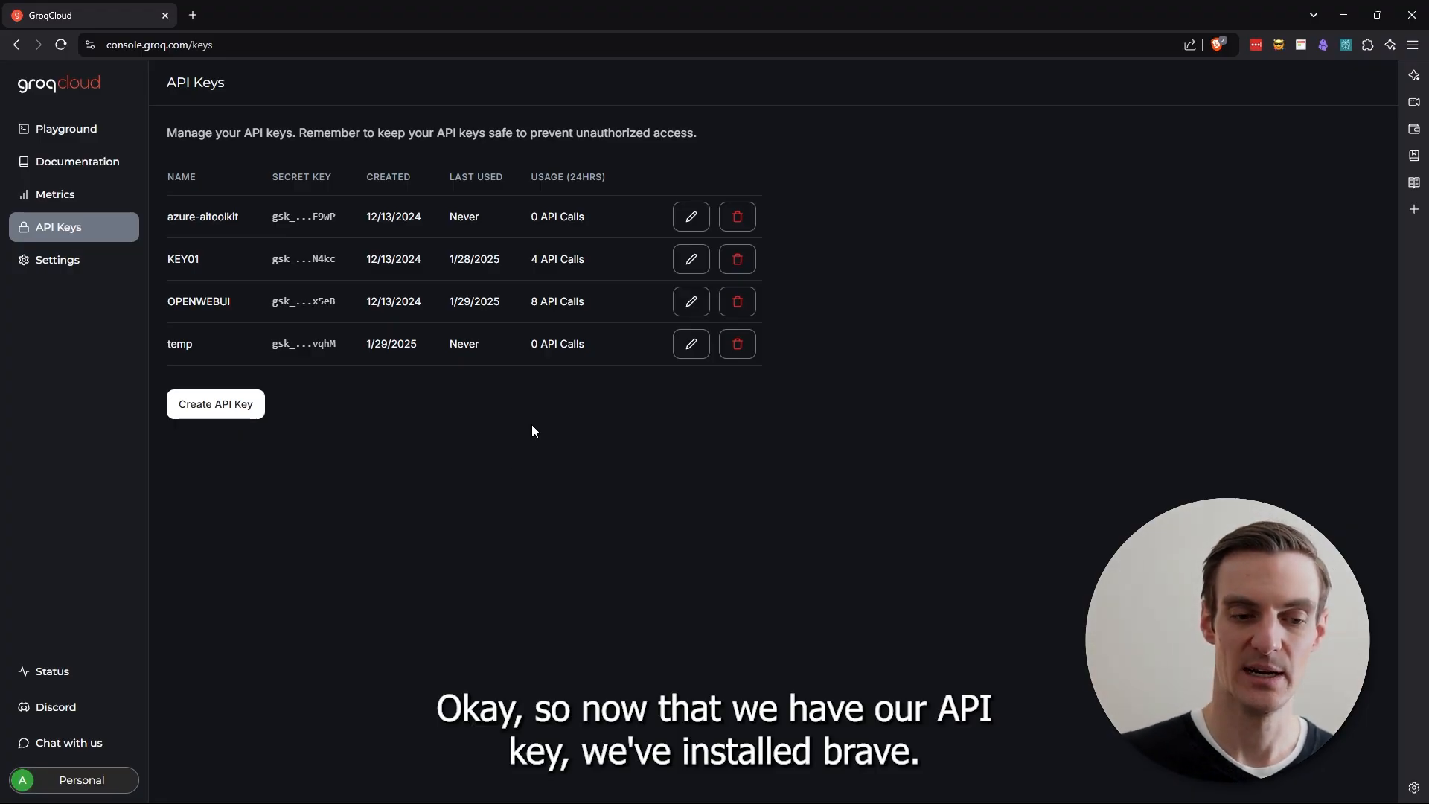
mouse_move(624, 396)
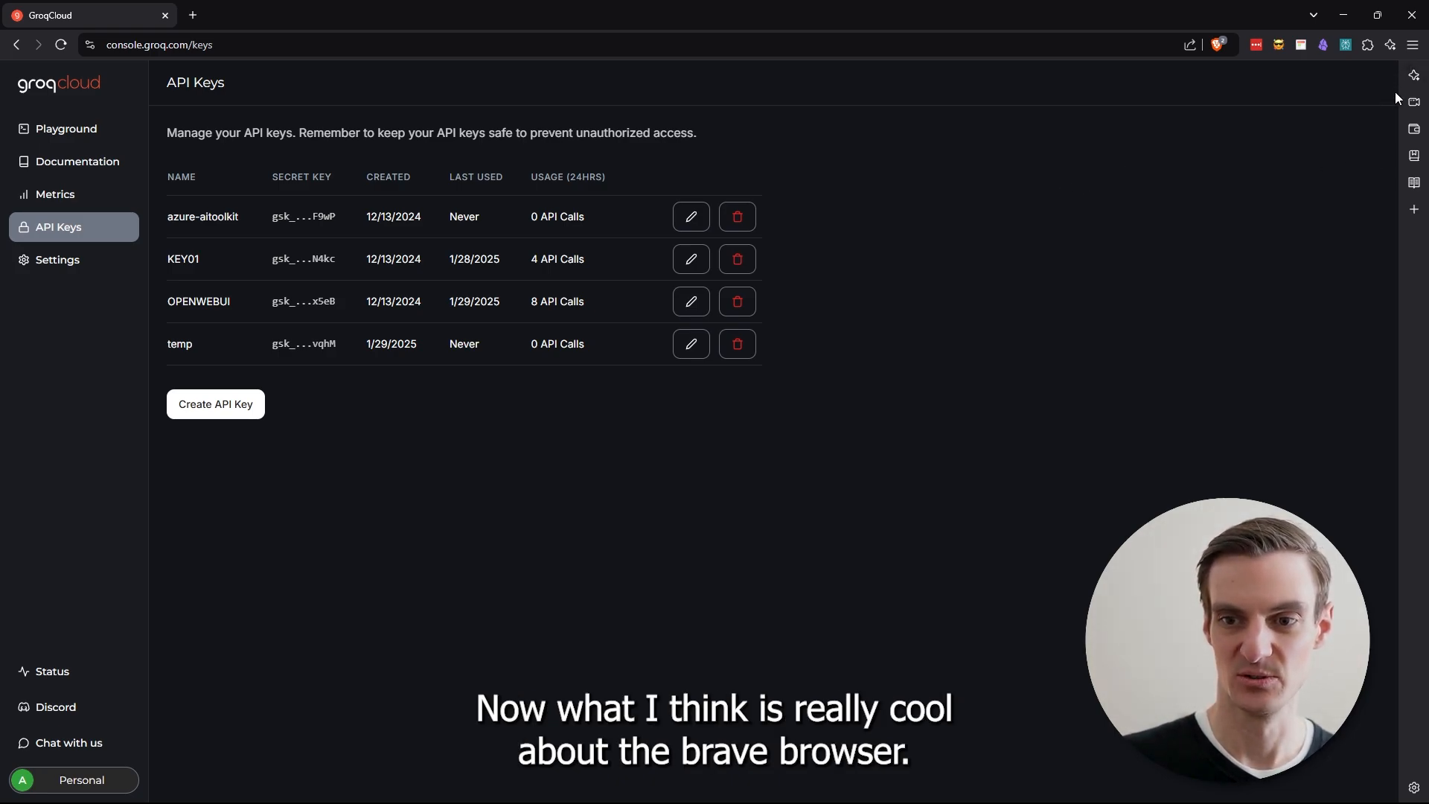
Reach Brave's Settings page from the browser menu in a second tab.
click(1415, 76)
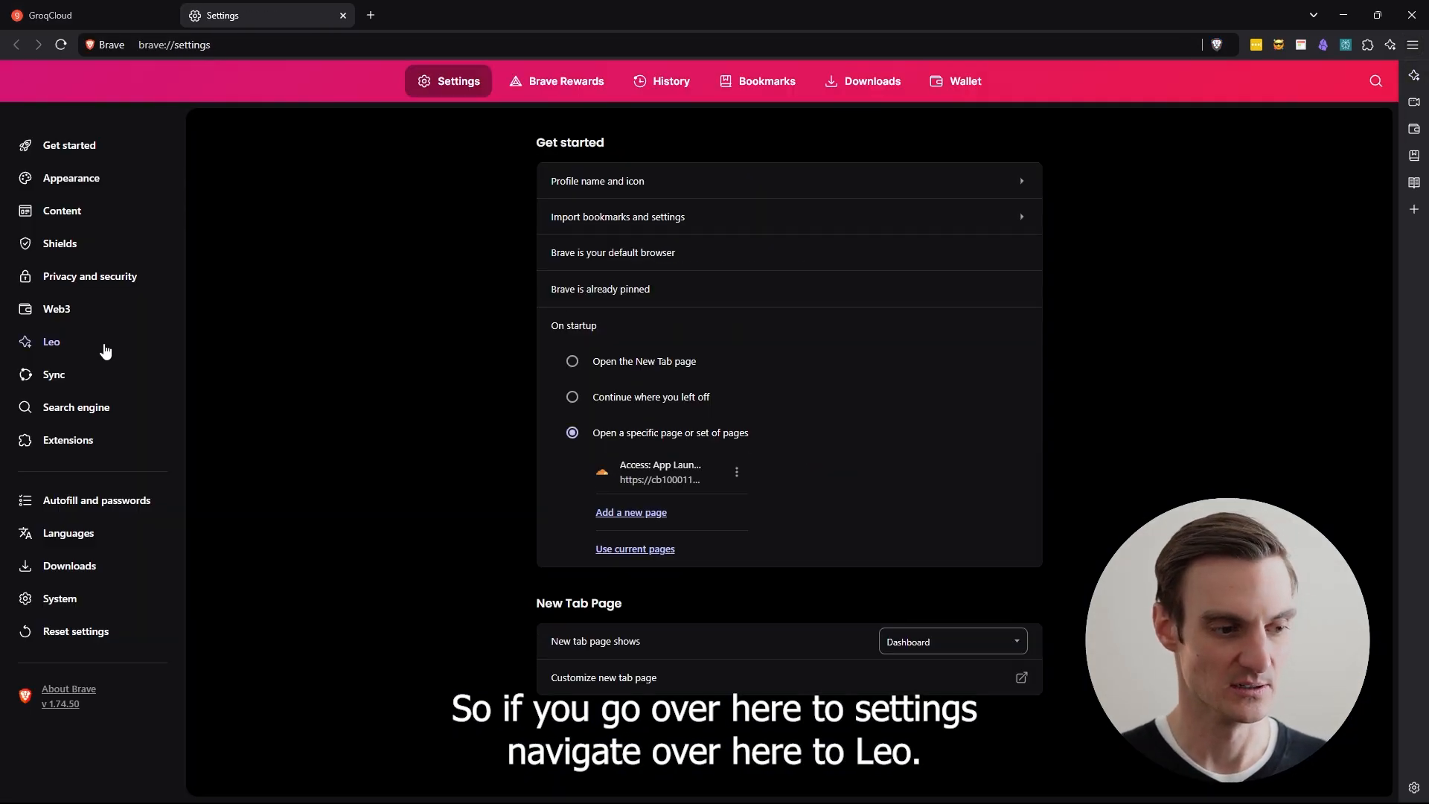
Check Leo's default model (Claude 3 Haiku) and bring the custom models list into view.
click(51, 342)
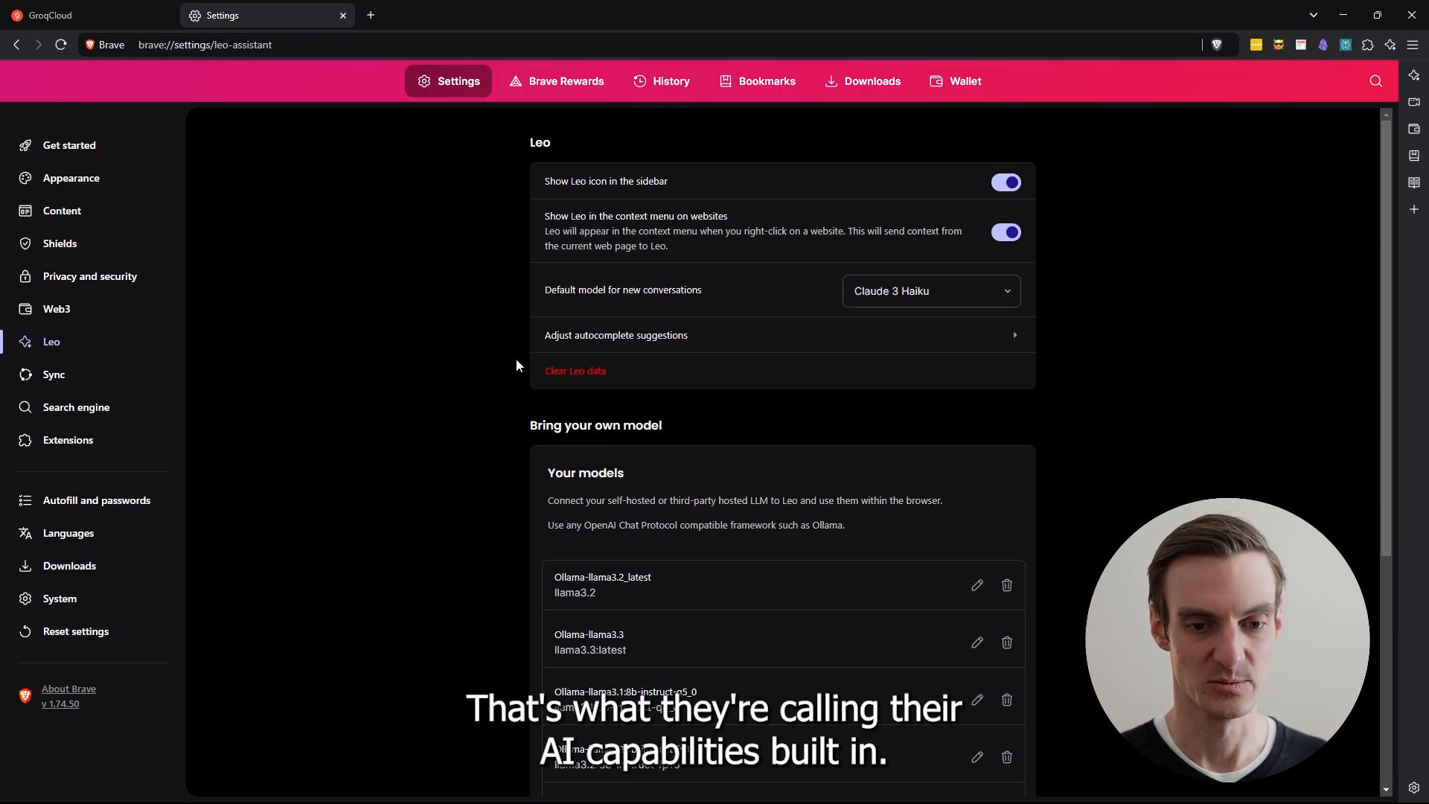
scroll(down, 3)
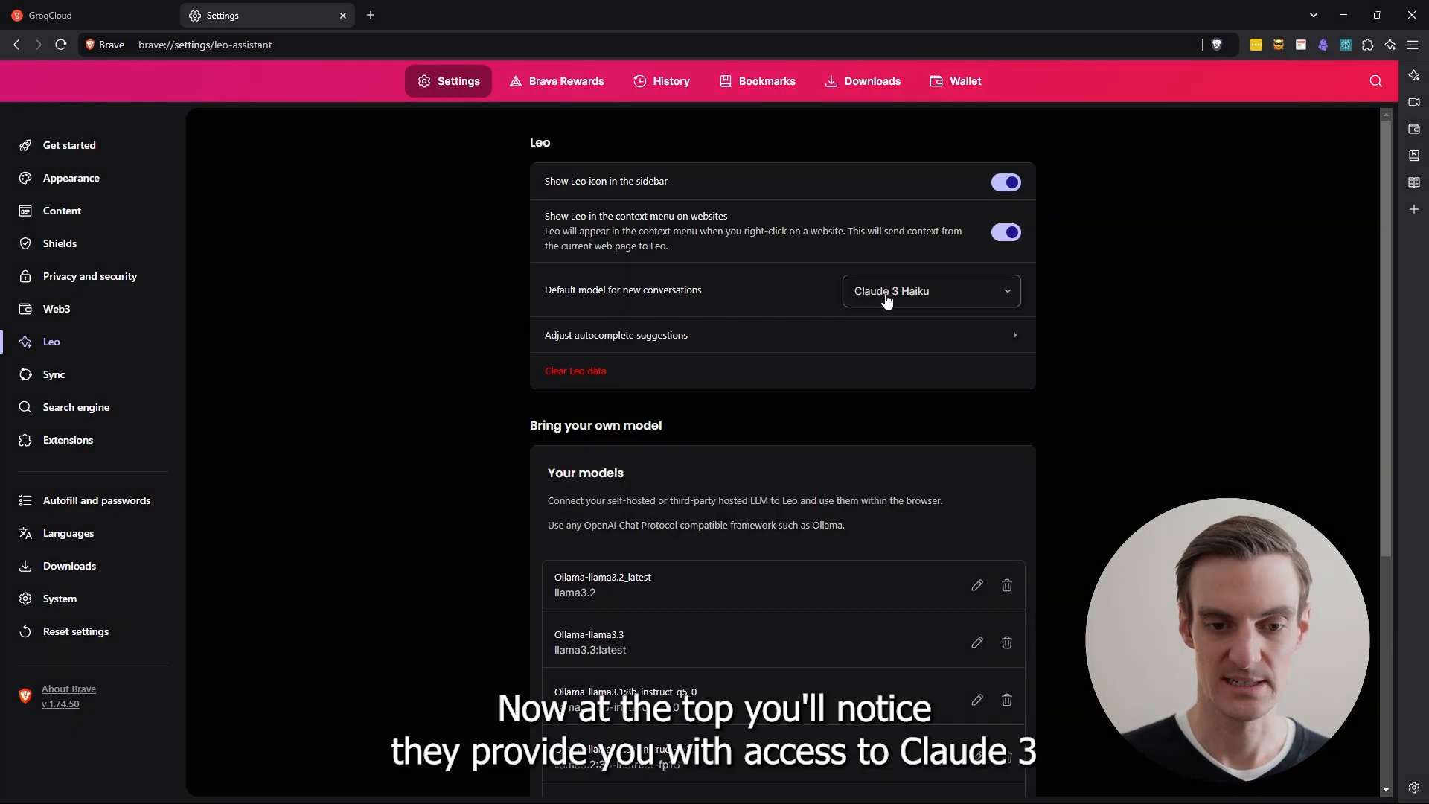
click(929, 290)
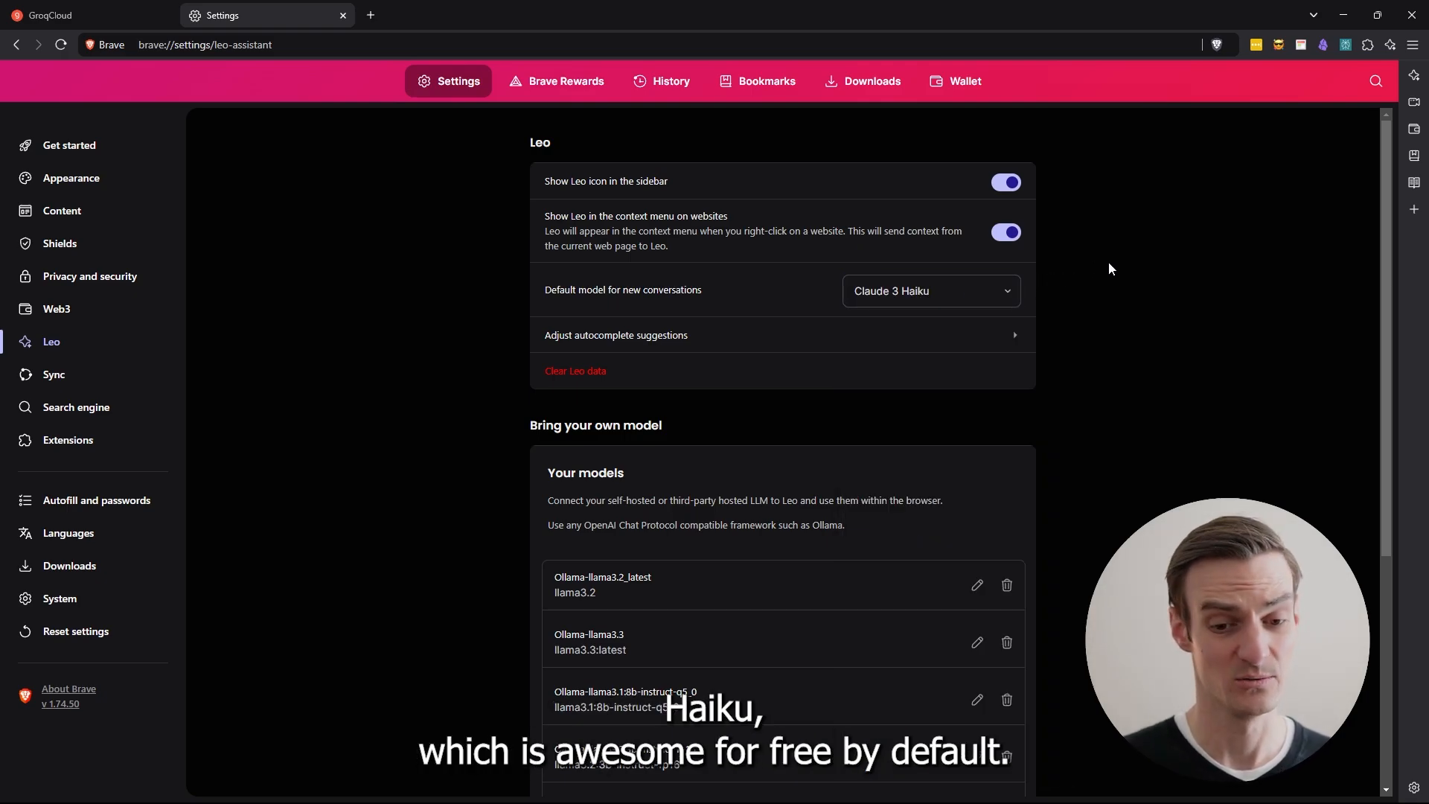
click(929, 291)
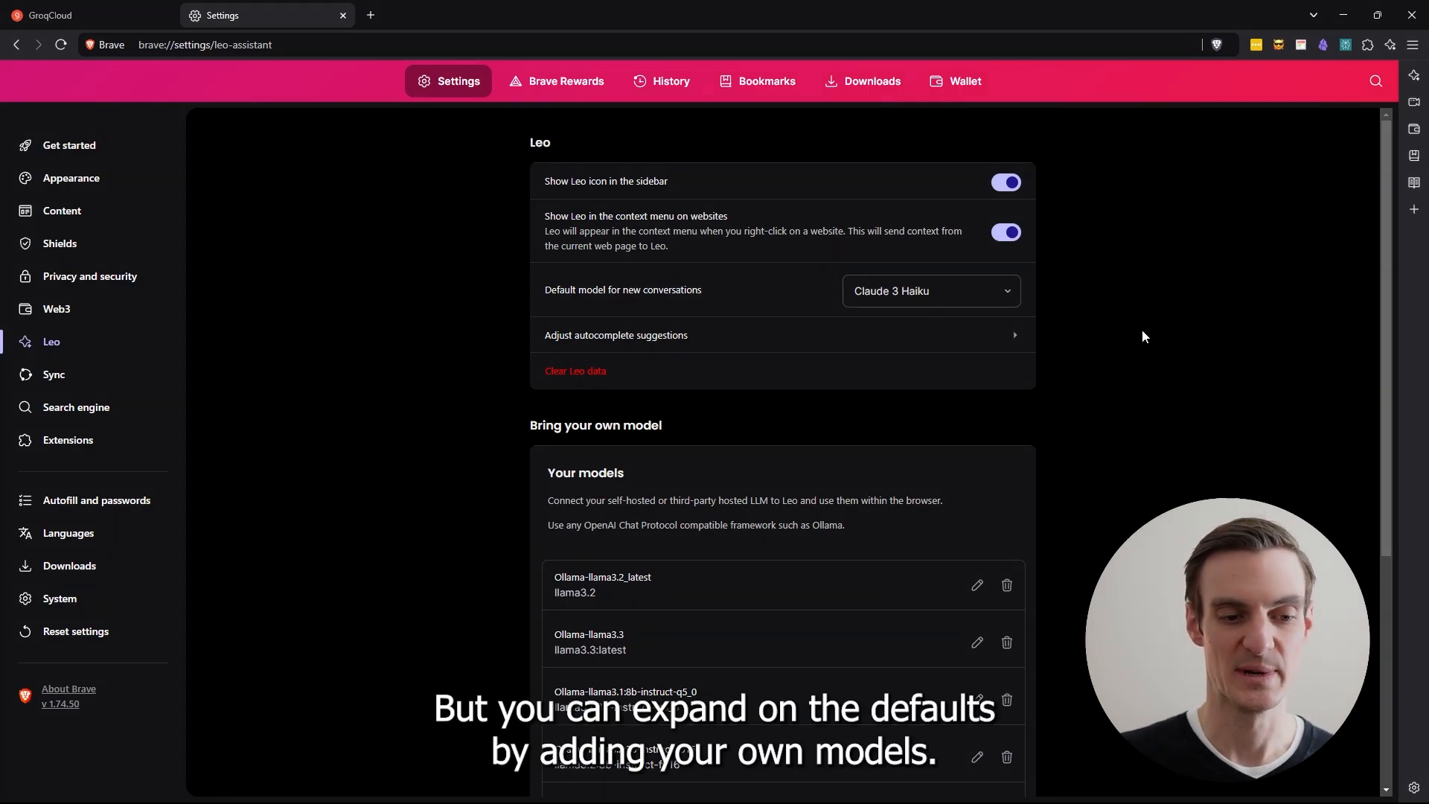
scroll(down, 3)
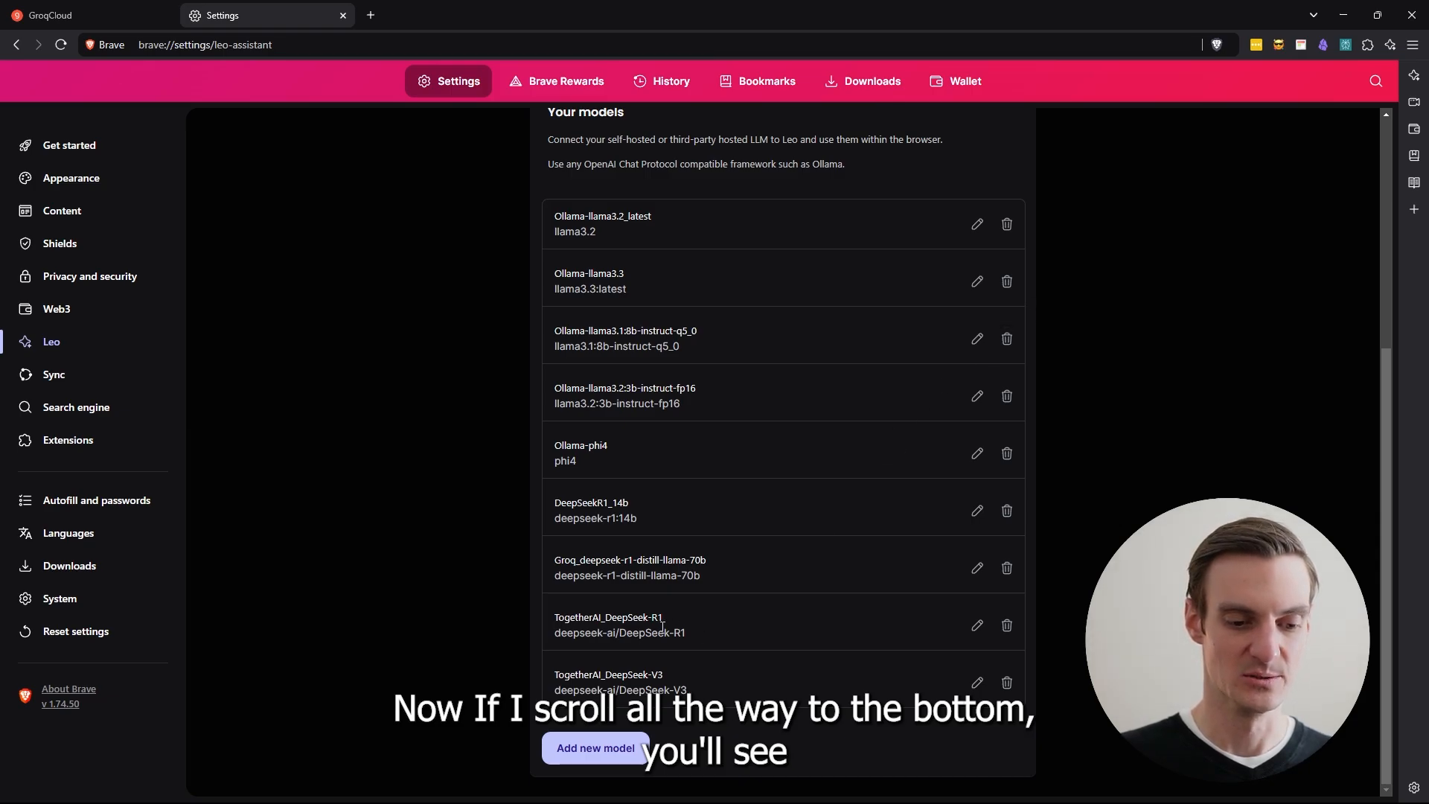
Bring up the edit form for the Groq_deepseek-r1-distill-llama-70b model entry.
double_click(586, 559)
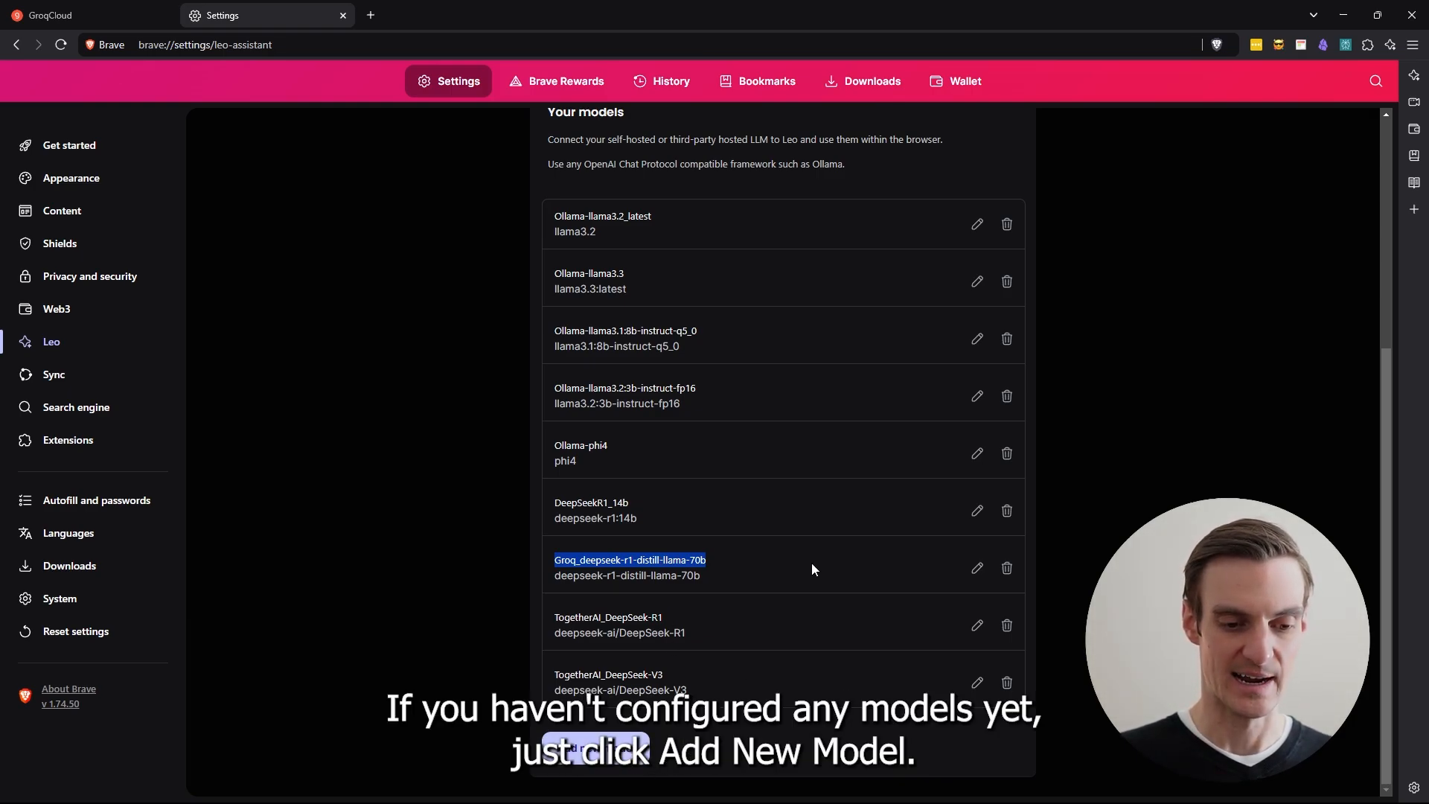
click(977, 567)
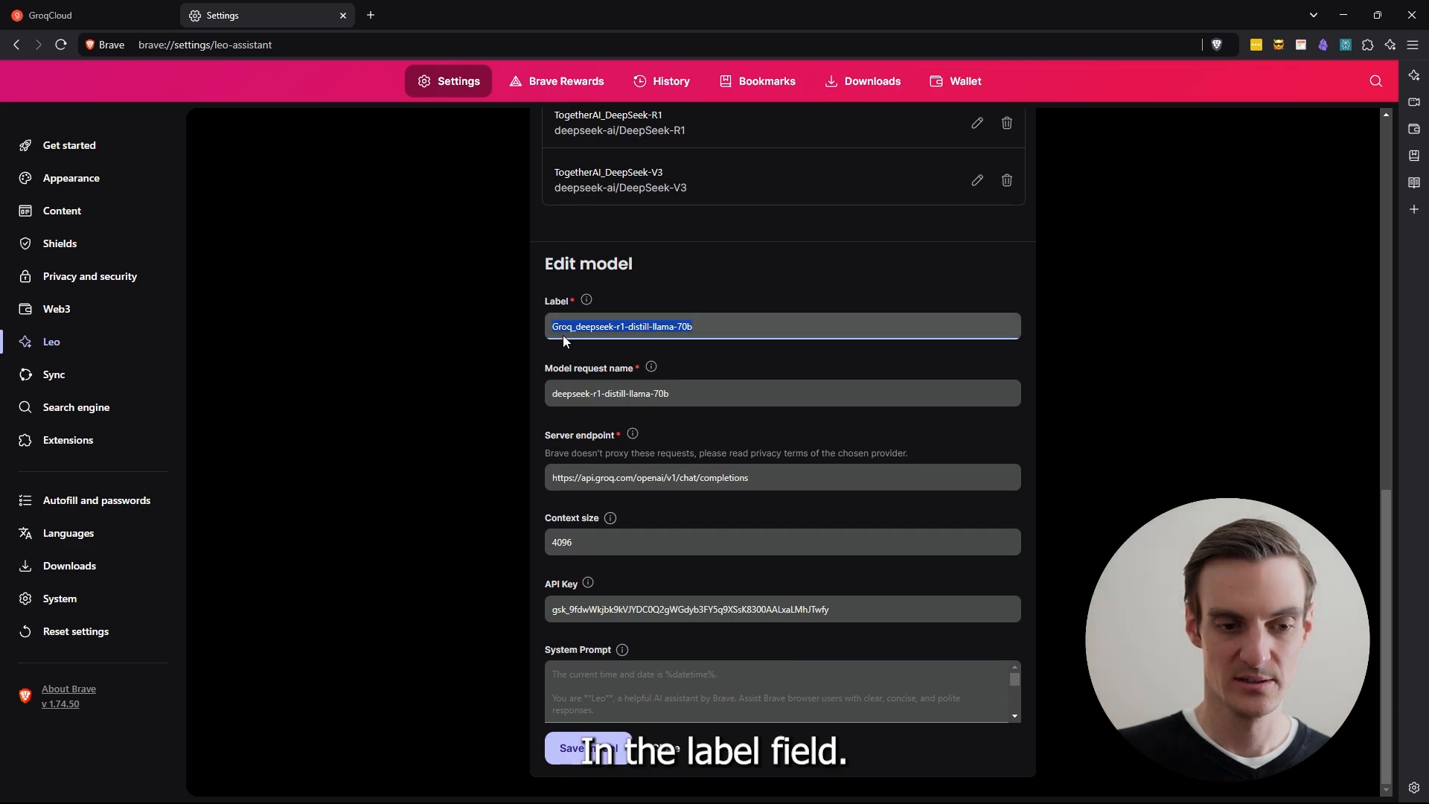
Review the Groq model's label, request name and endpoint fields, then save the entry.
click(716, 326)
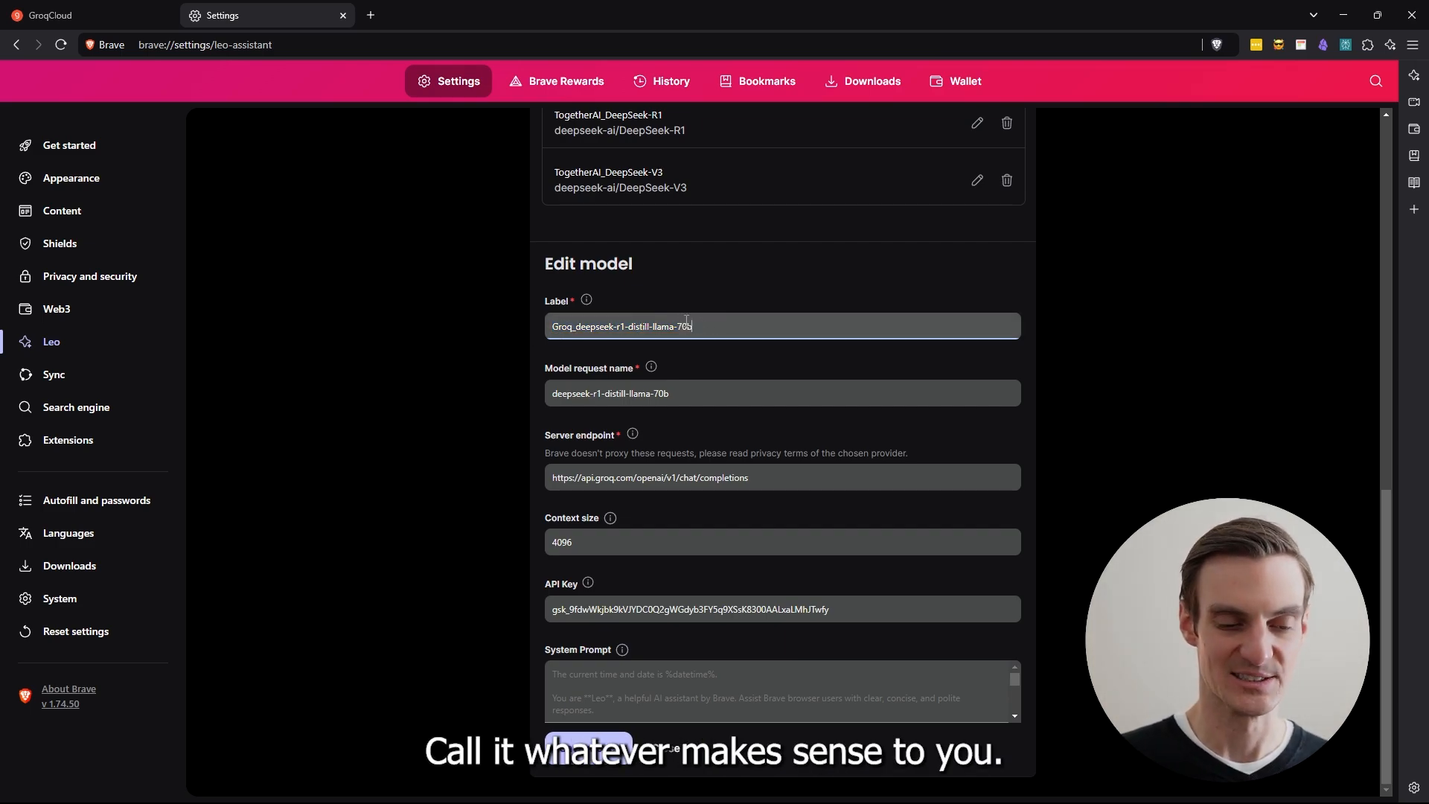
click(729, 394)
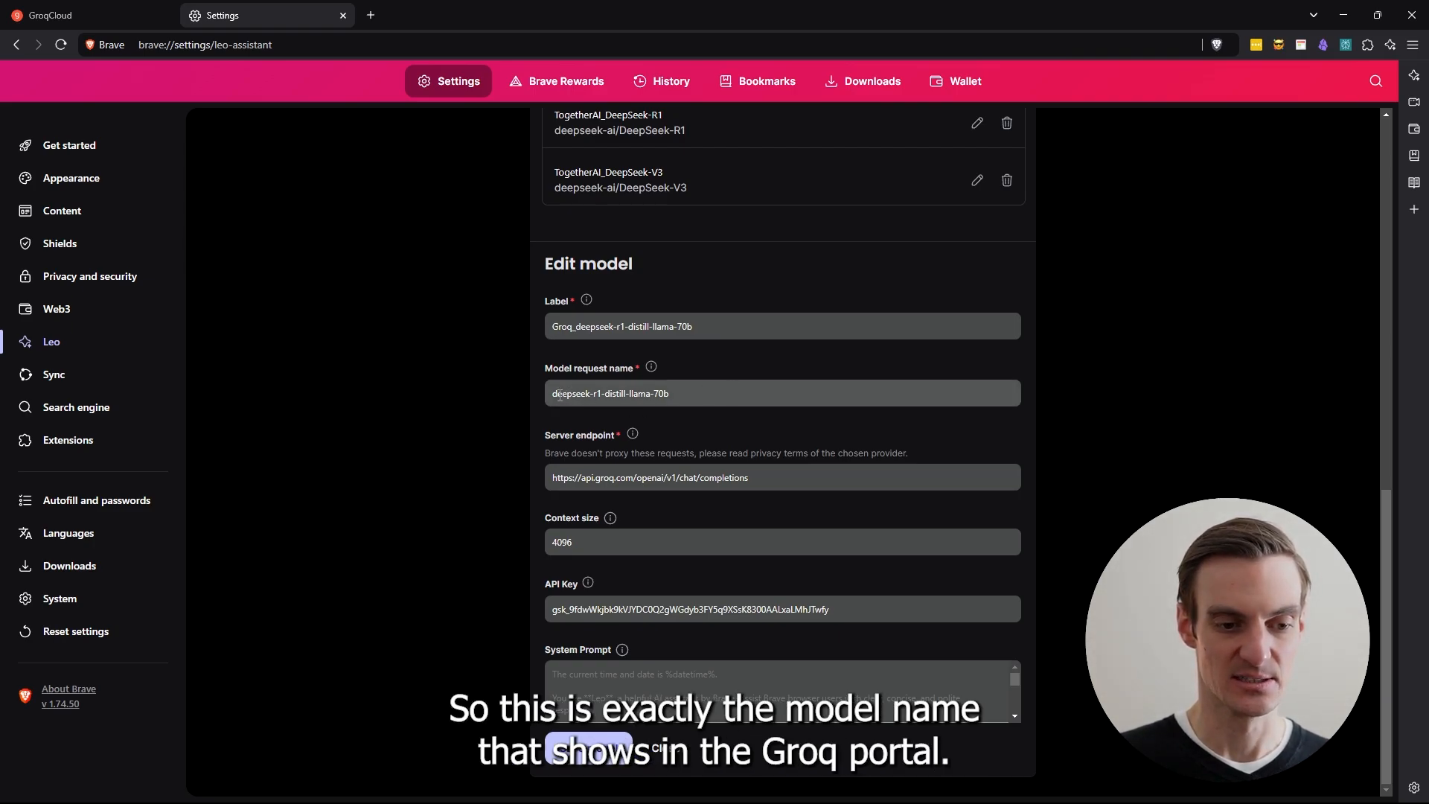
click(670, 393)
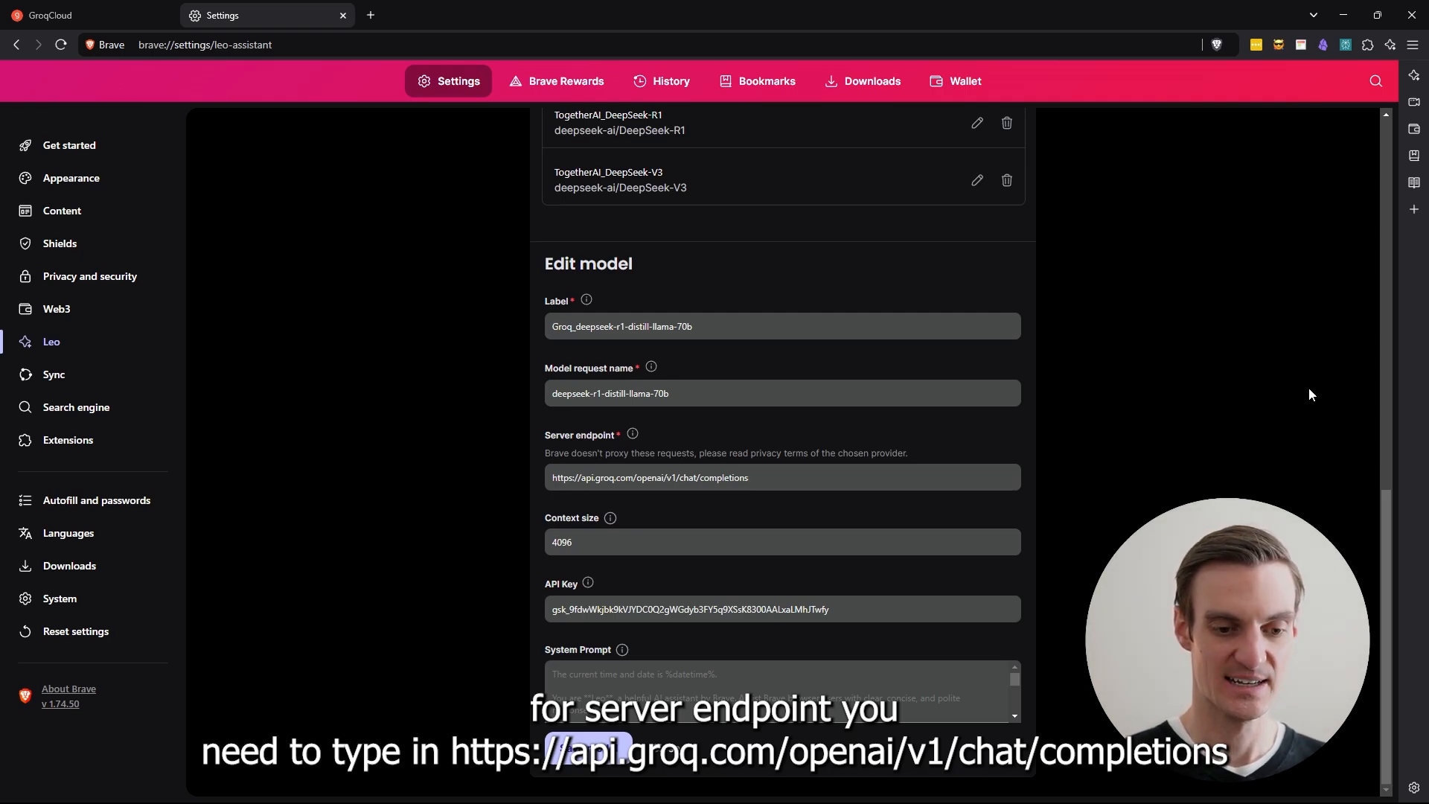
click(782, 542)
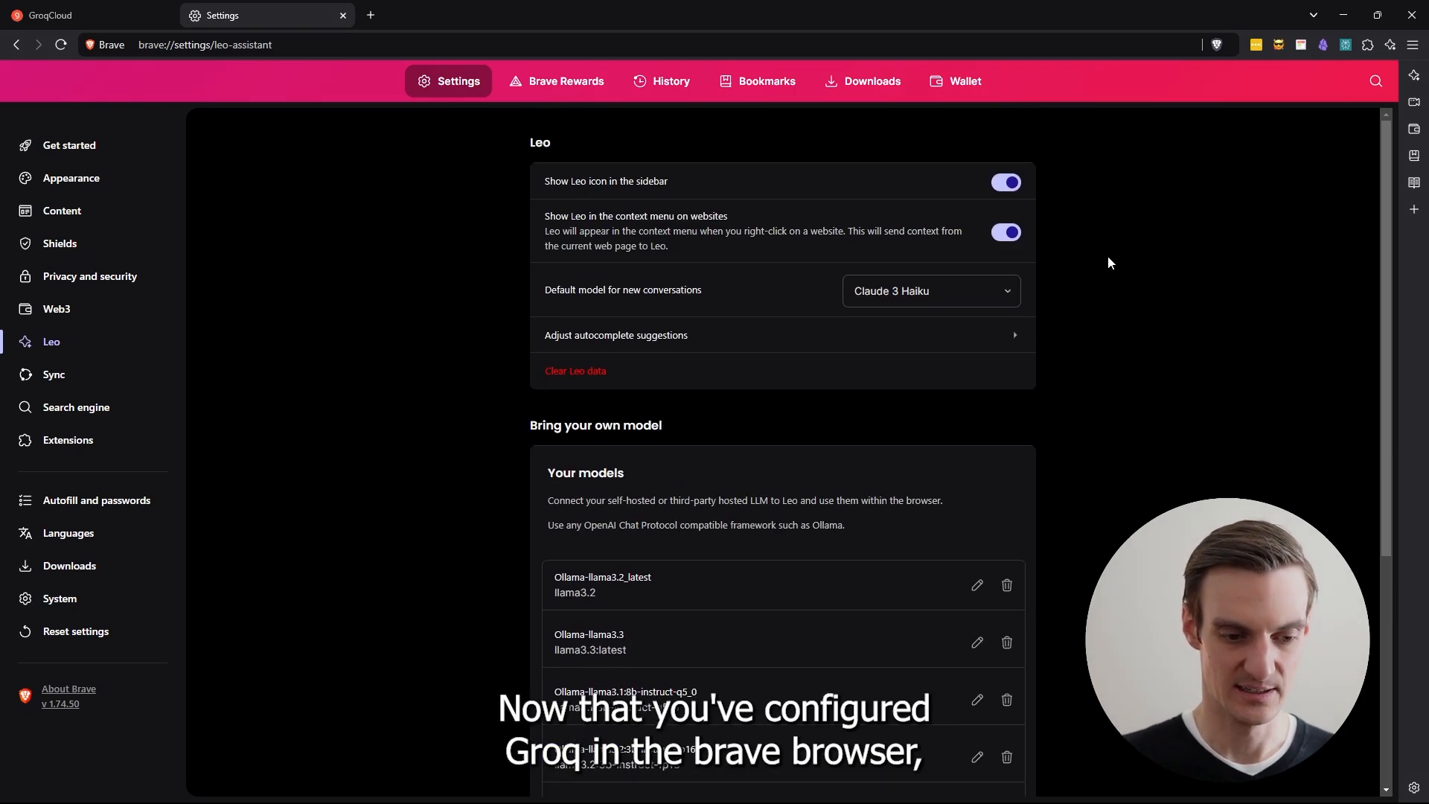
scroll(down, 3)
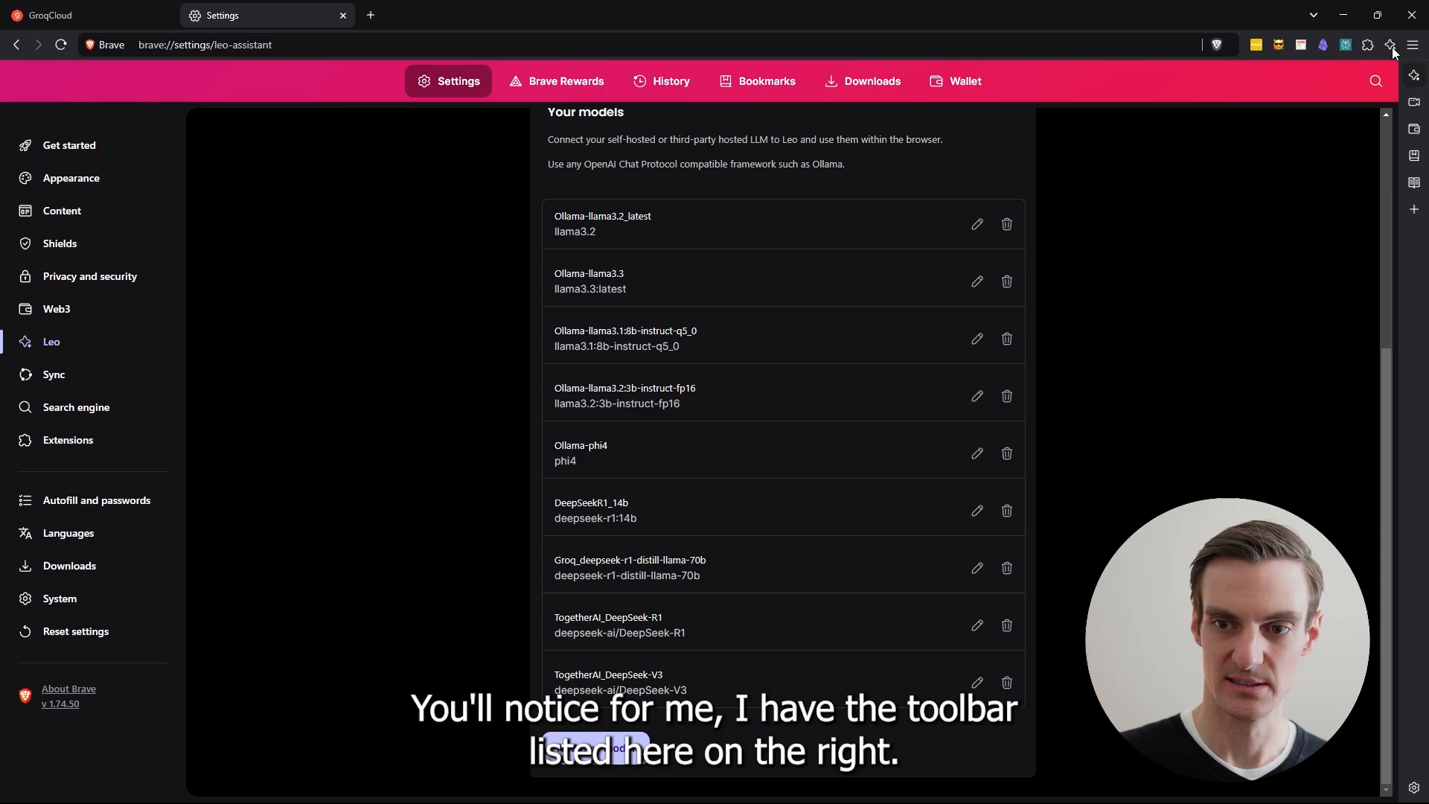
Get Leo's answer (4) to the telescope question, then show Groq's DeepSeek R1 Distill announcement.
click(1391, 43)
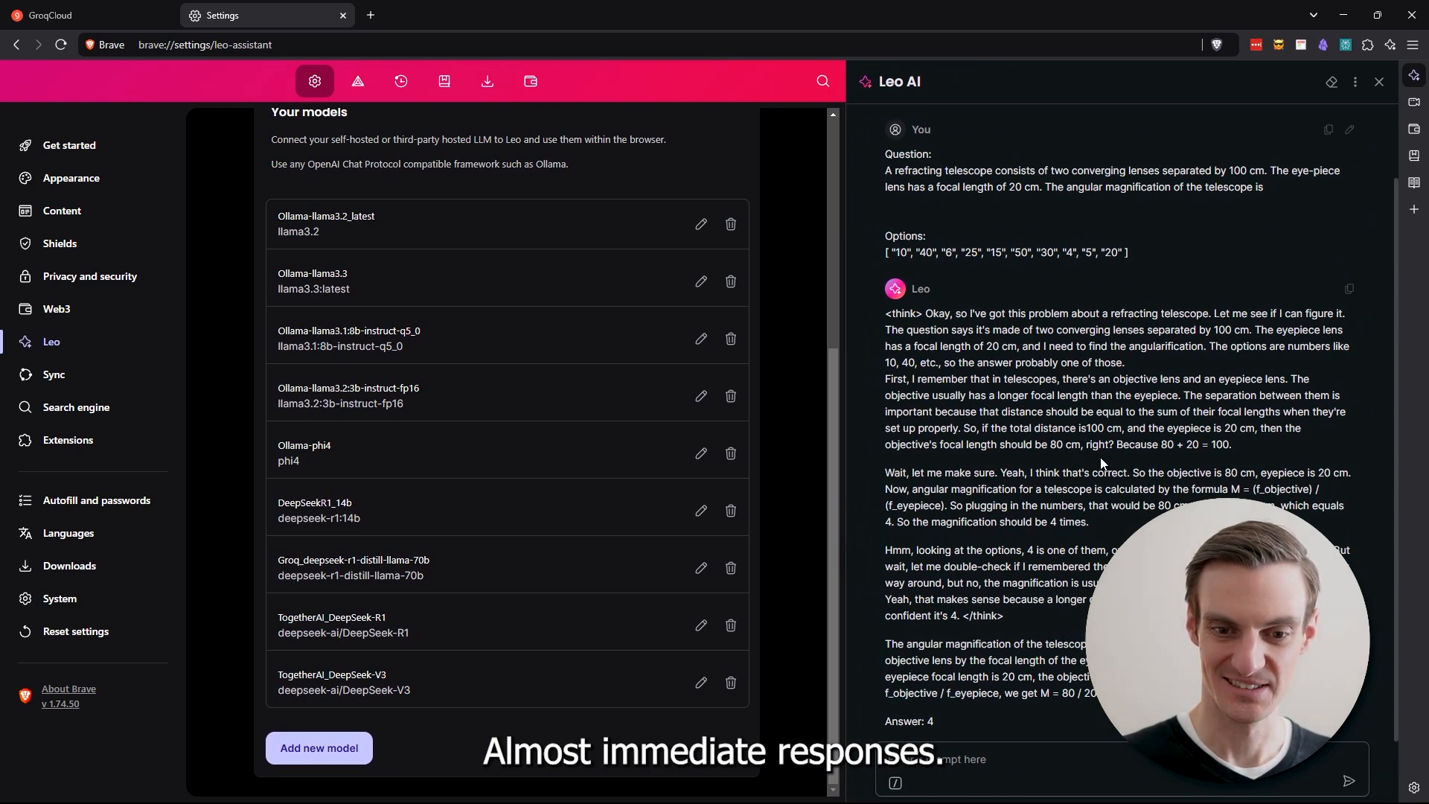
click(81, 15)
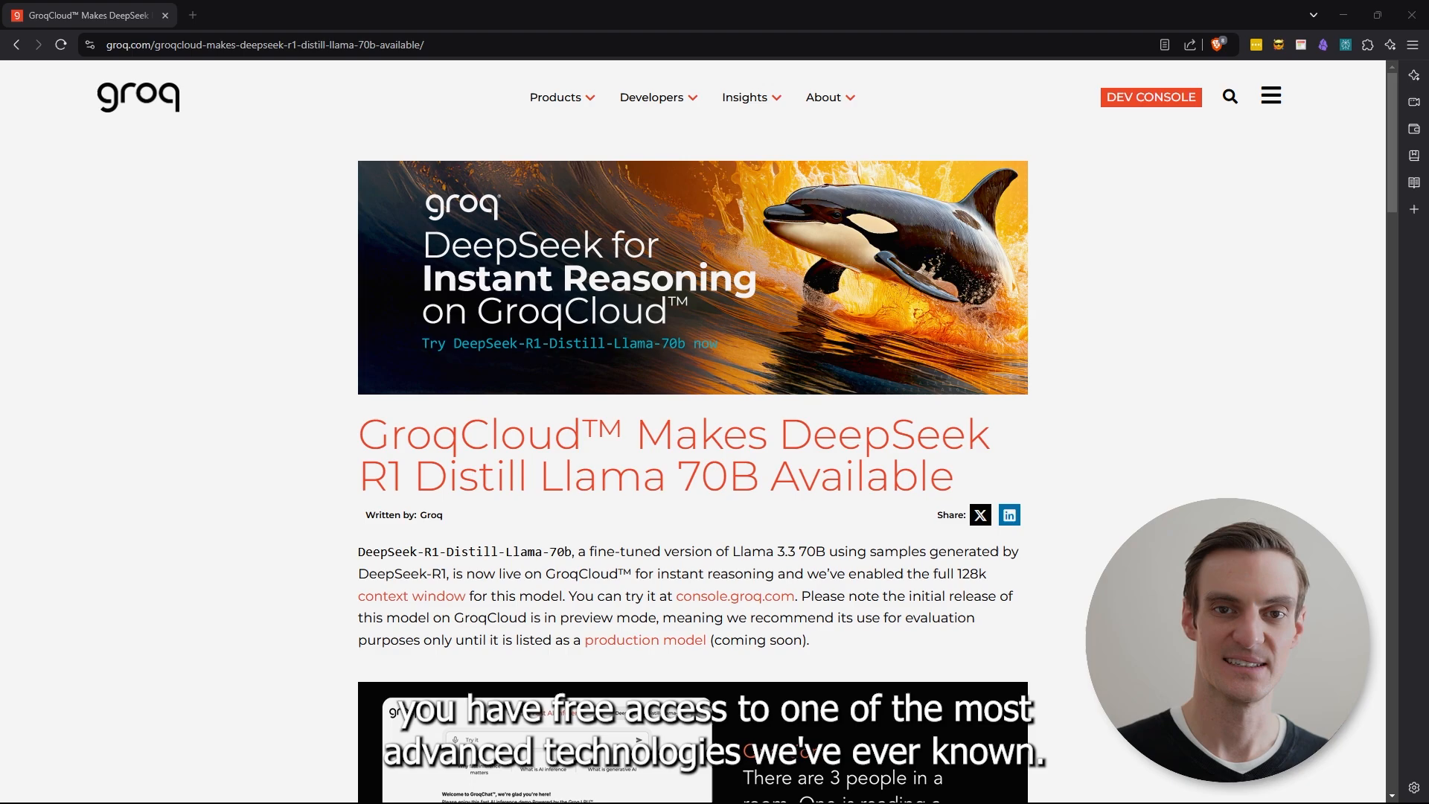